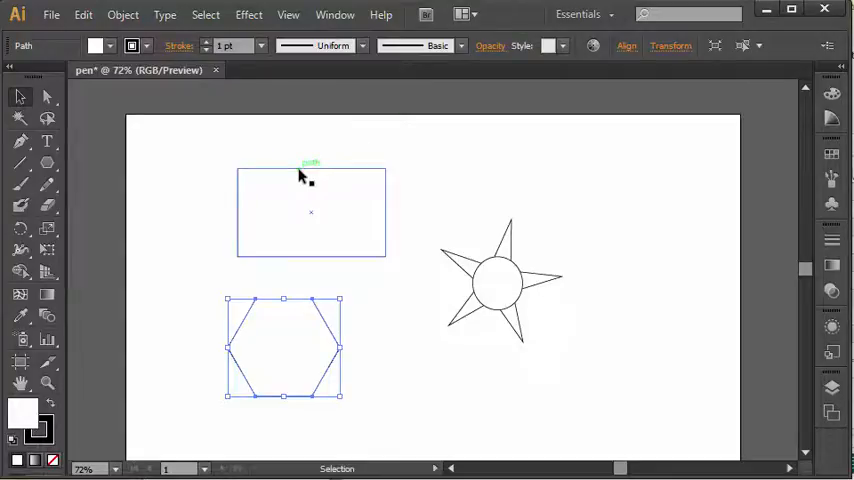
# - Select the rectangle and switch to the Pen tool to edit its anchor points
pyautogui.click(310, 212)
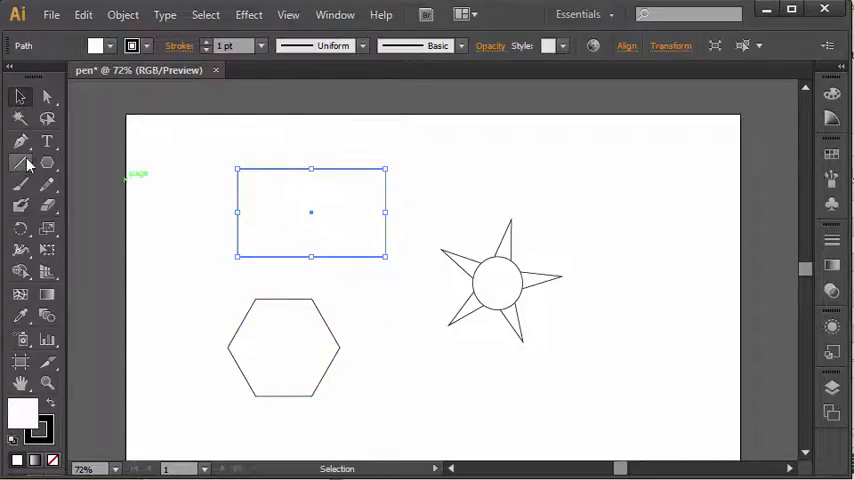
pyautogui.moveTo(20, 162)
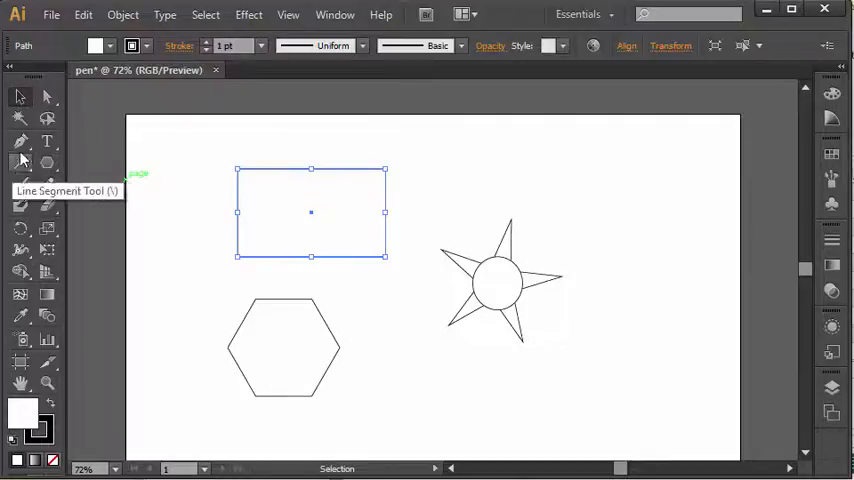
pyautogui.click(20, 140)
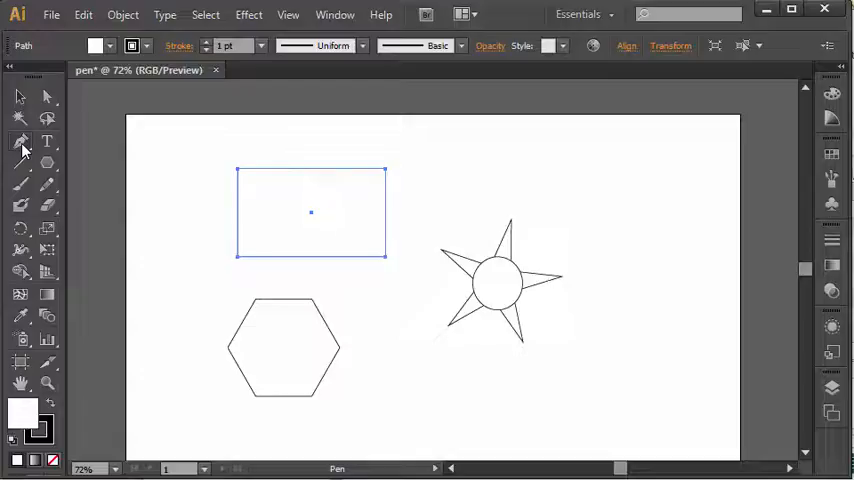
pyautogui.moveTo(22, 142)
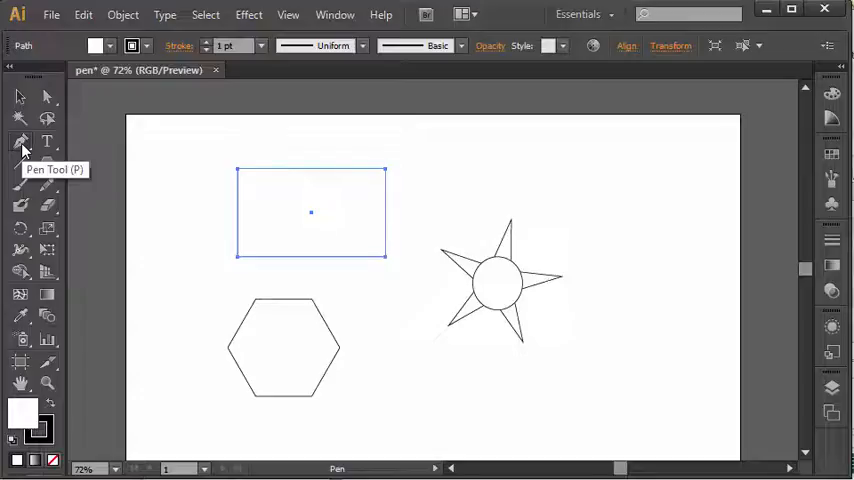
pyautogui.moveTo(22, 142)
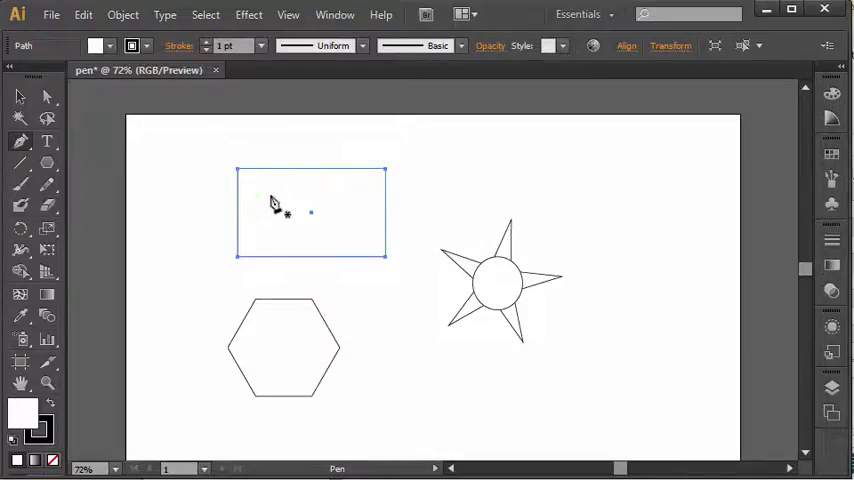
pyautogui.moveTo(262, 192)
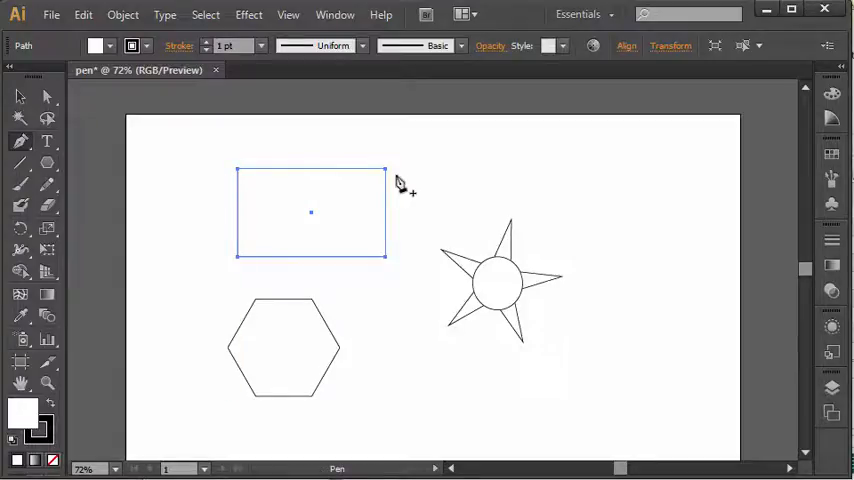
pyautogui.moveTo(416, 240)
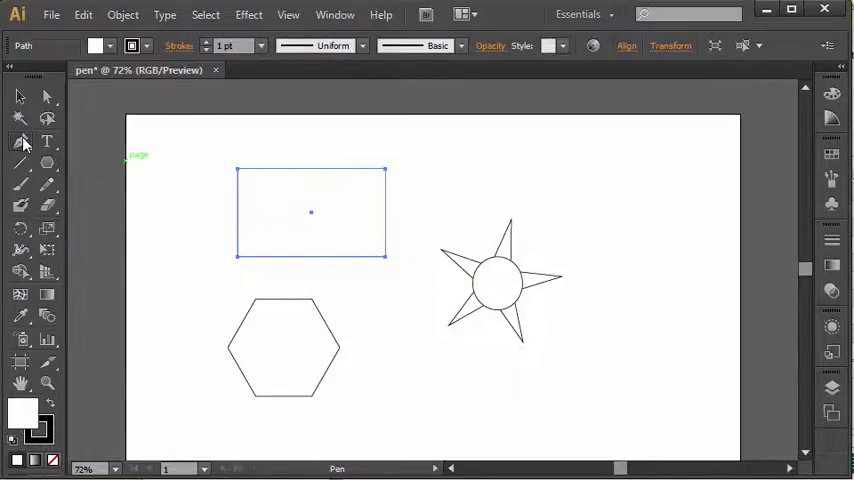
pyautogui.moveTo(20, 144)
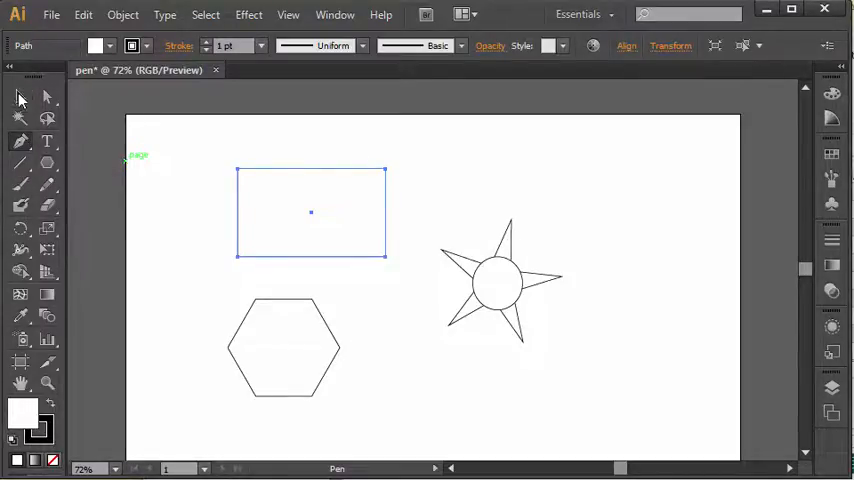
# - Reselect the rectangle and return to the Pen tool for deleting corner points
pyautogui.click(18, 96)
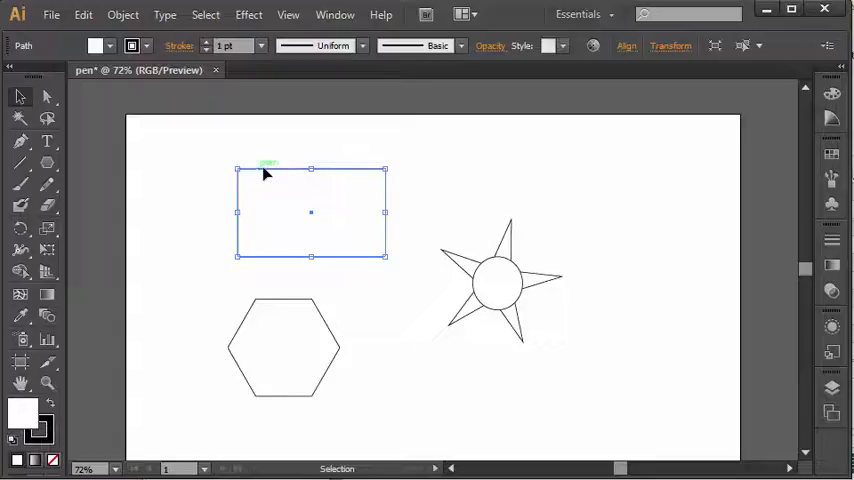
pyautogui.click(20, 140)
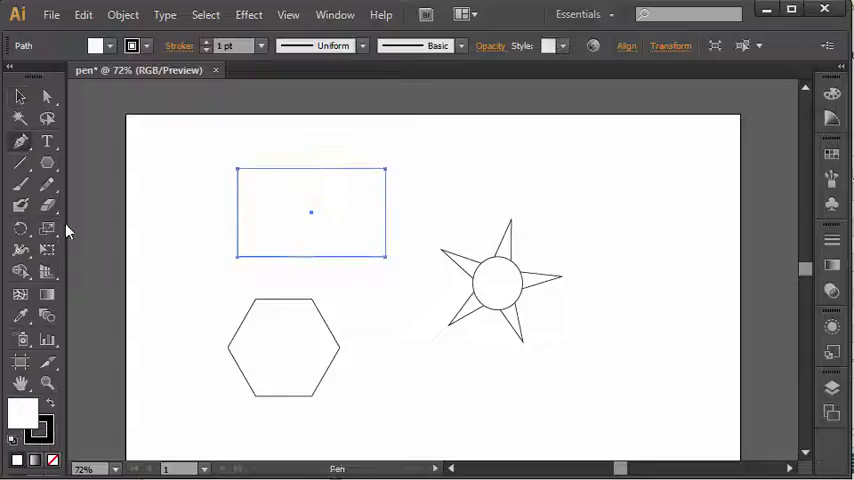
pyautogui.moveTo(200, 168)
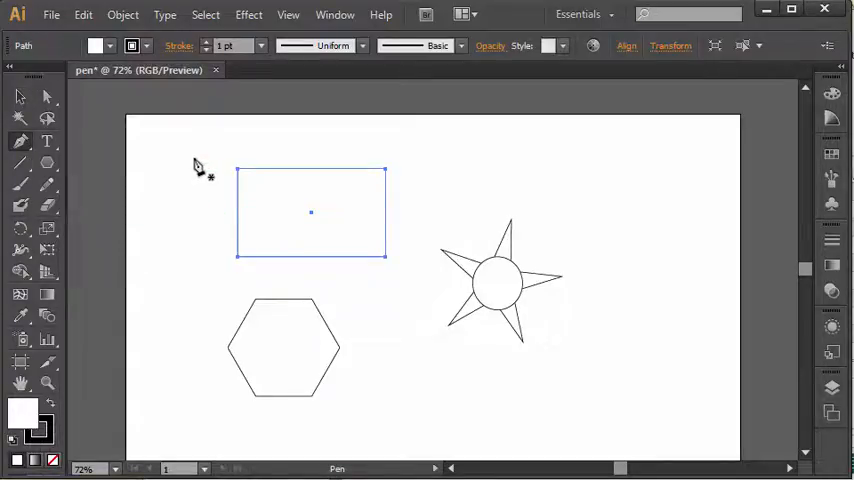
pyautogui.moveTo(404, 180)
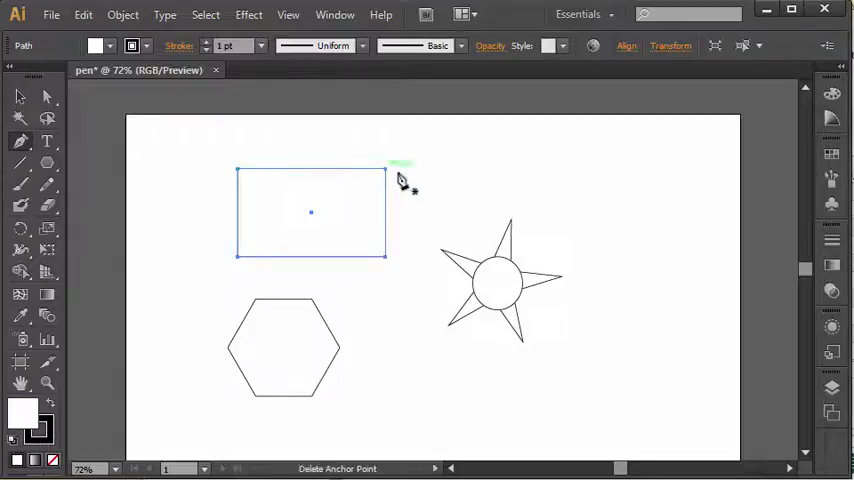
pyautogui.moveTo(390, 264)
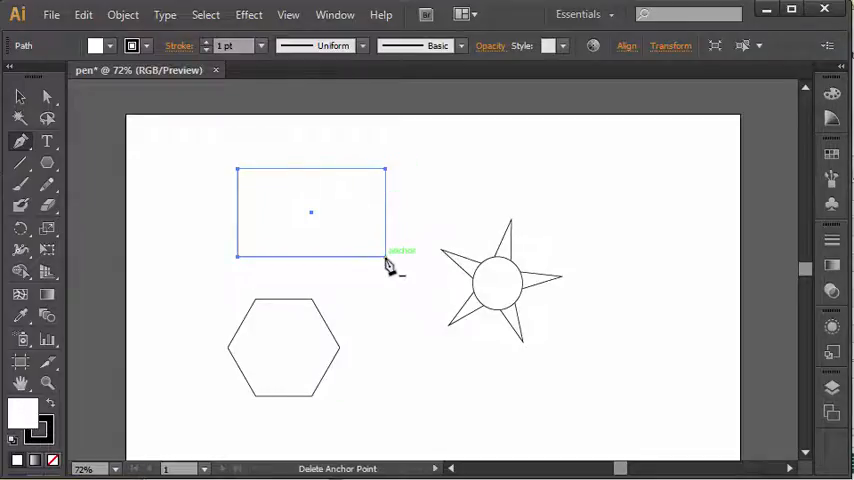
pyautogui.moveTo(240, 264)
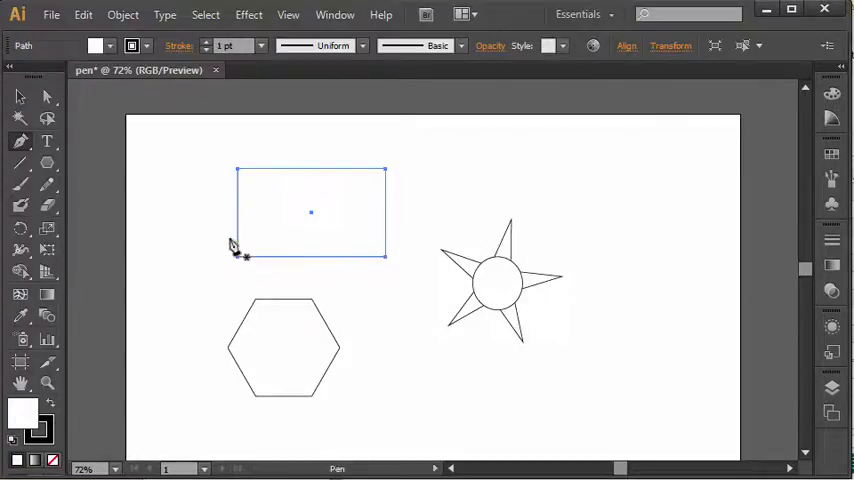
pyautogui.moveTo(240, 178)
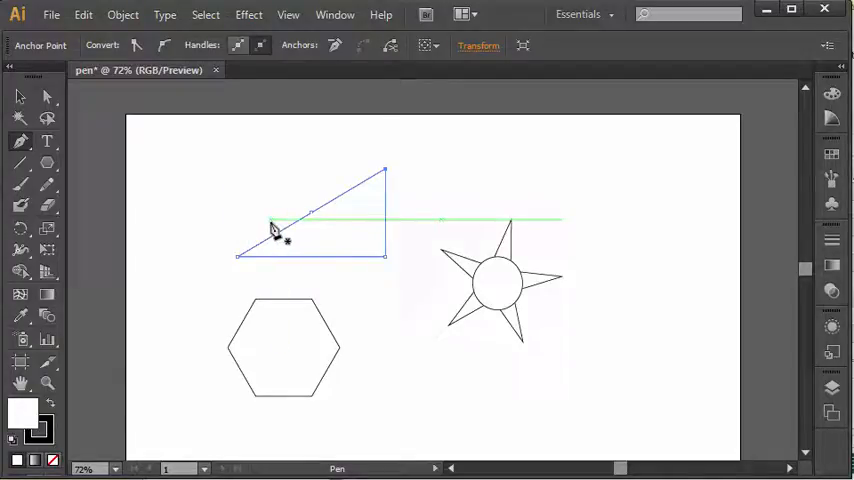
# - Delete the rectangle's extra corner points, leaving a small triangle
pyautogui.click(242, 256)
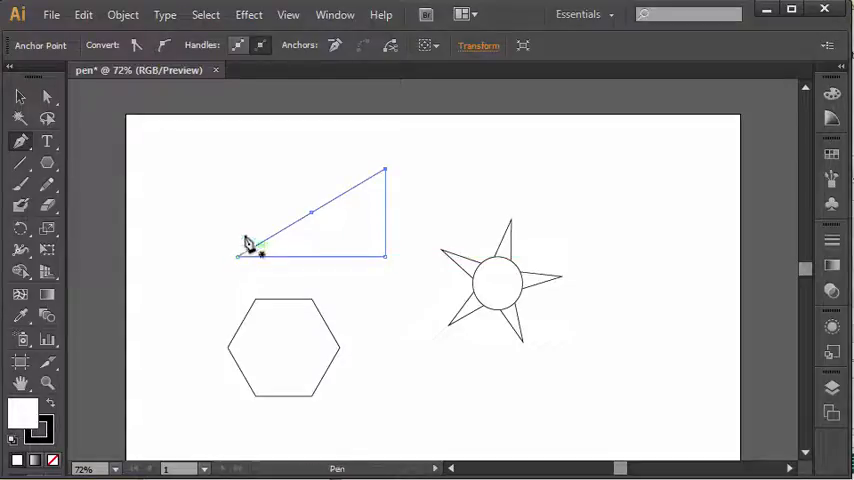
pyautogui.moveTo(296, 218)
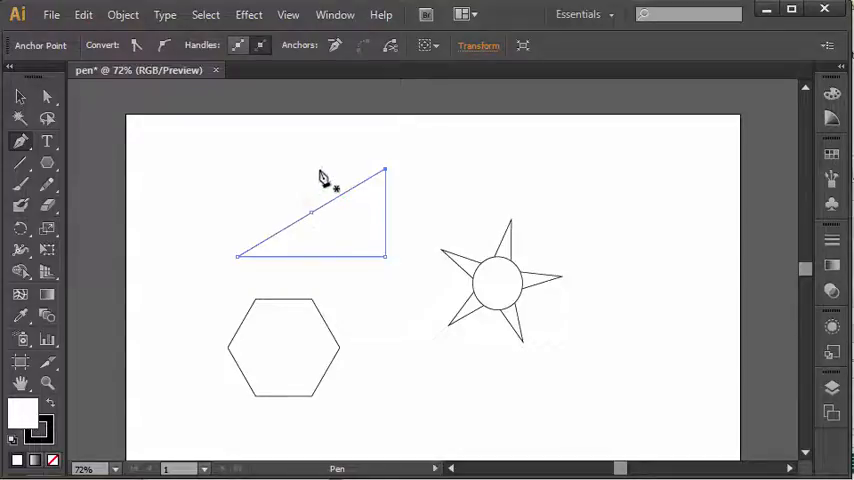
pyautogui.moveTo(260, 244)
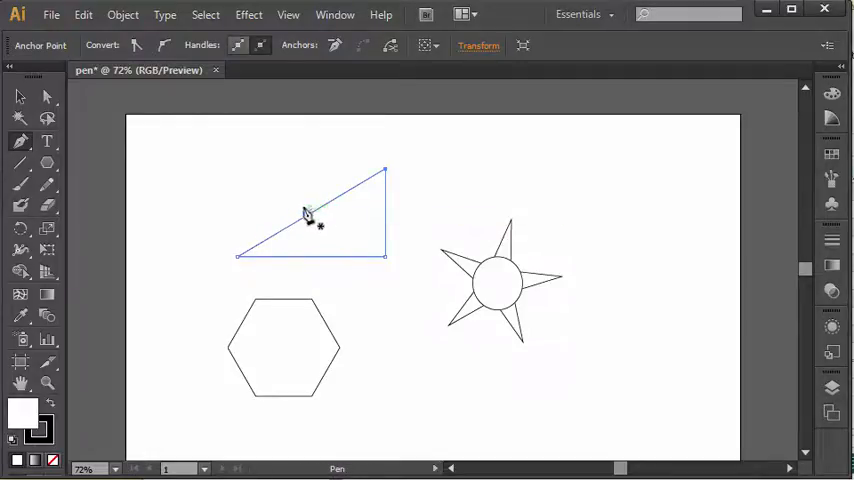
pyautogui.moveTo(336, 216)
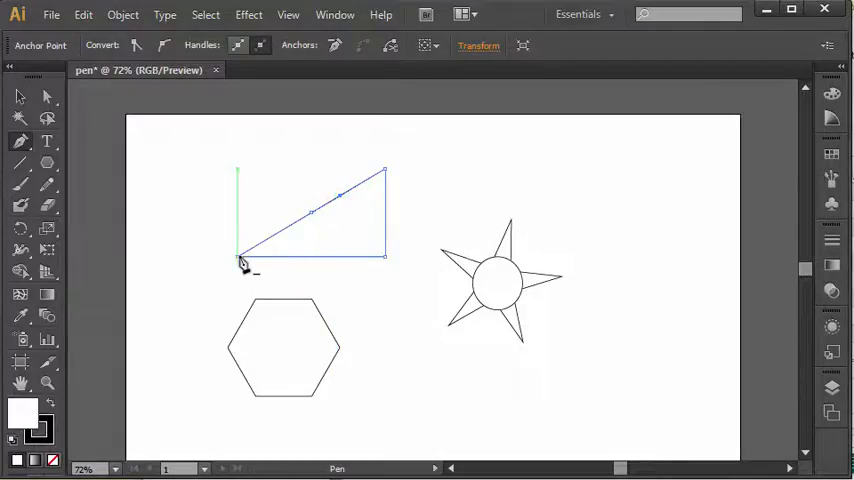
pyautogui.click(238, 262)
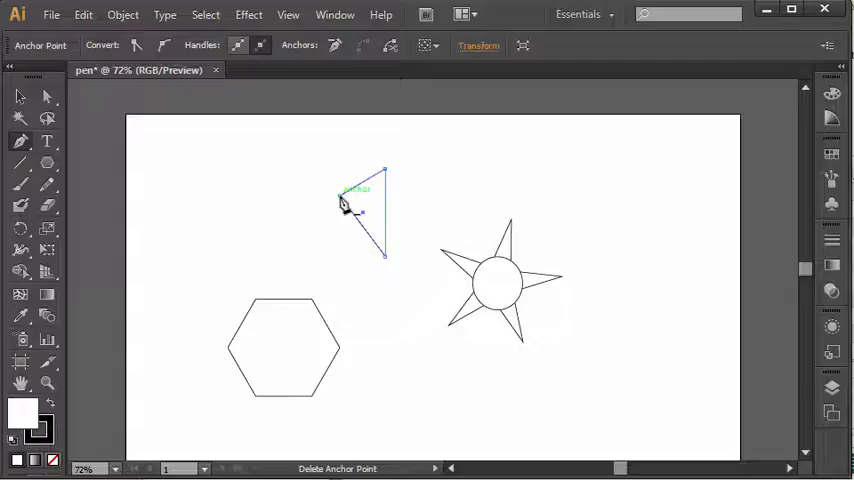
pyautogui.moveTo(370, 244)
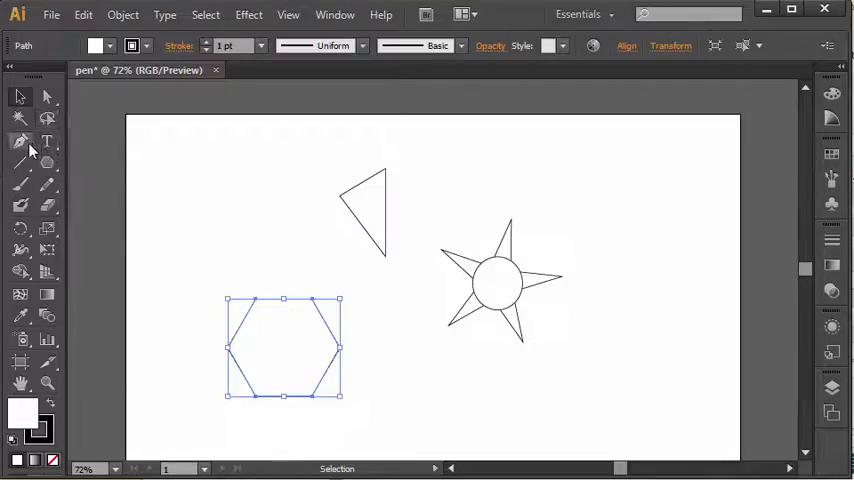
# - Add a point on the hexagon's bottom edge to make an irregular polygon, then select the star
pyautogui.click(20, 140)
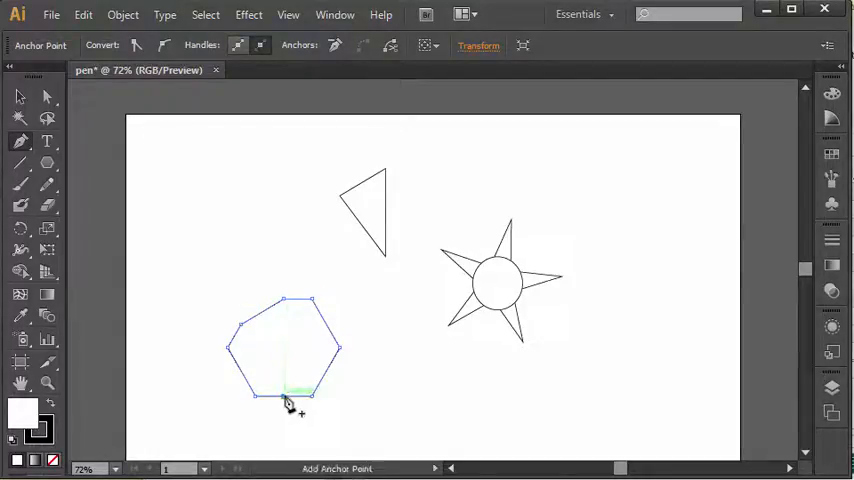
pyautogui.moveTo(330, 378)
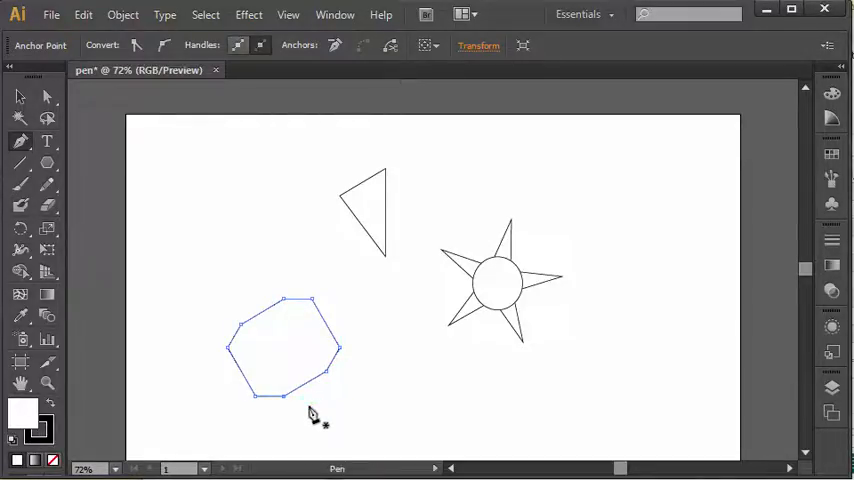
pyautogui.moveTo(210, 340)
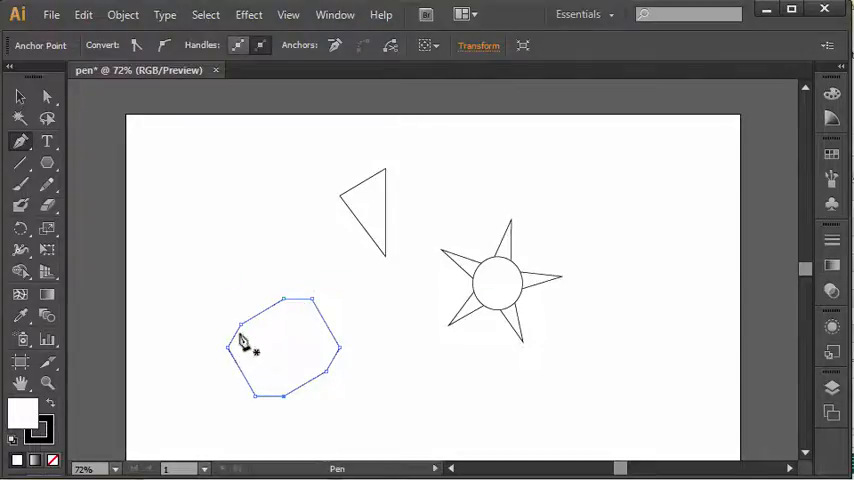
pyautogui.moveTo(284, 304)
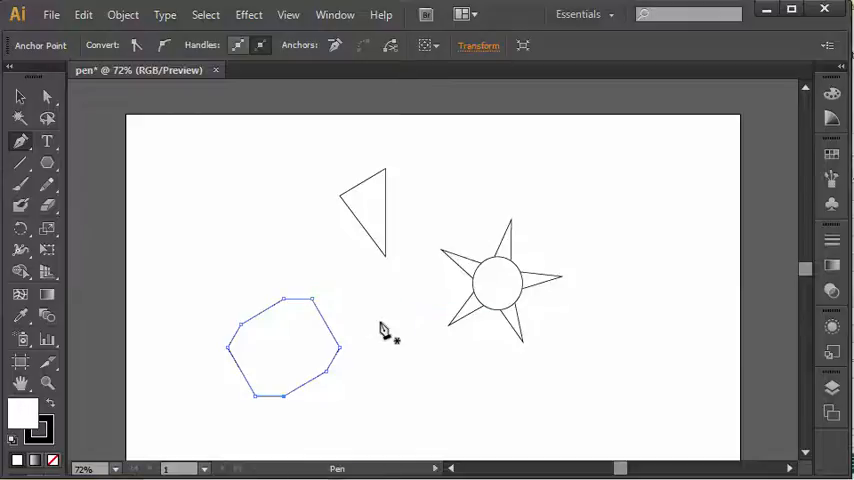
pyautogui.click(18, 96)
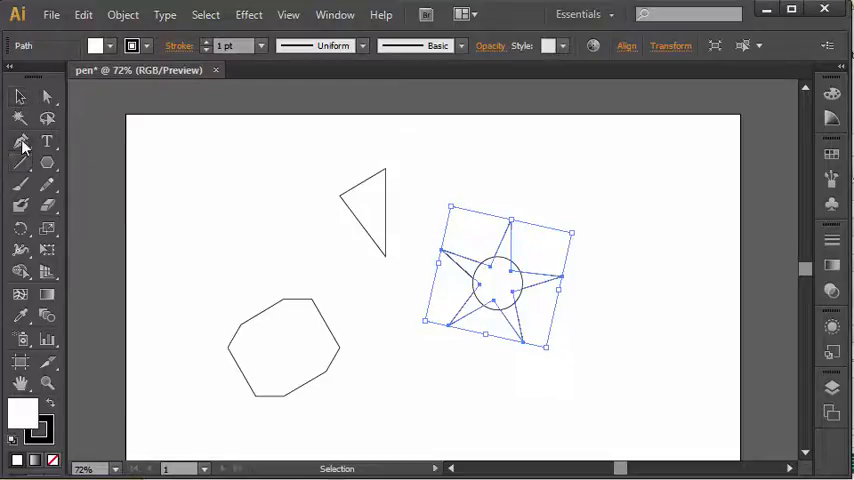
# - Curve the star's points into five rounded petals and deselect the finished flower
pyautogui.click(20, 140)
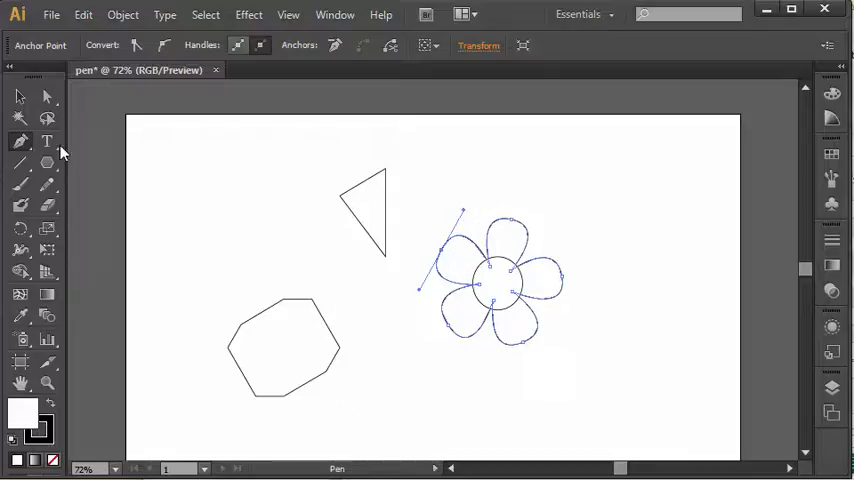
pyautogui.click(16, 96)
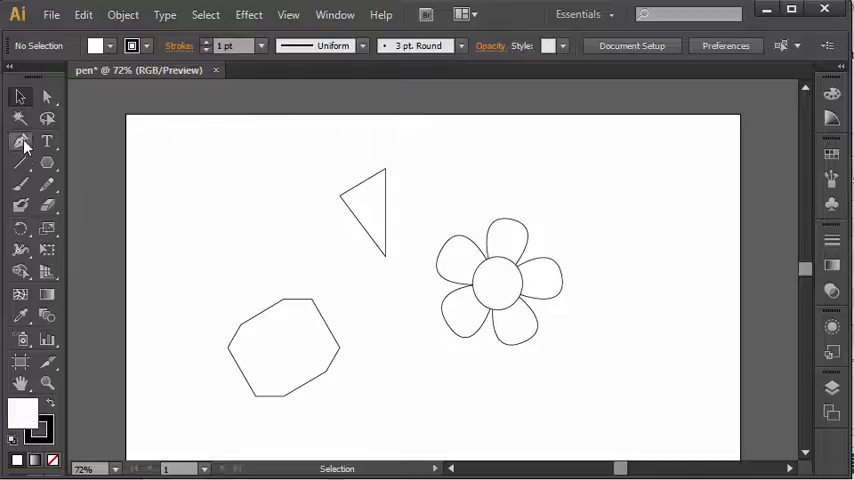
# - Choose the Add Anchor Point tool from the Pen flyout and select the custom polygon
pyautogui.click(20, 140)
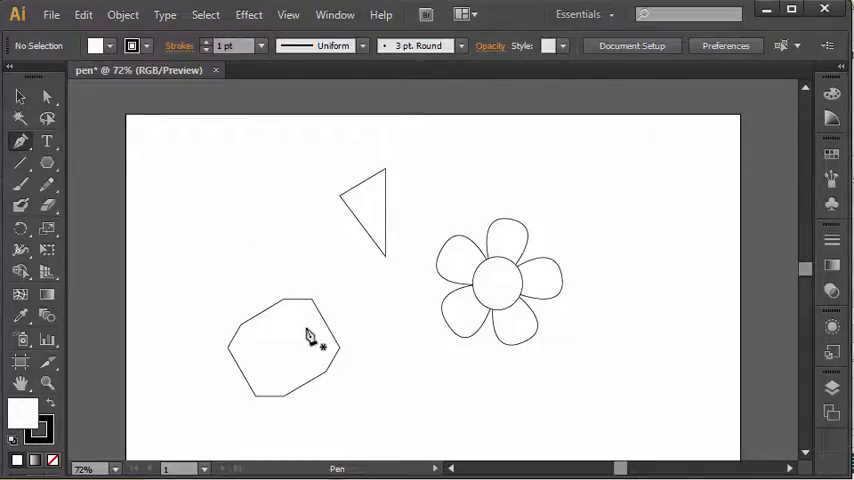
pyautogui.moveTo(258, 312)
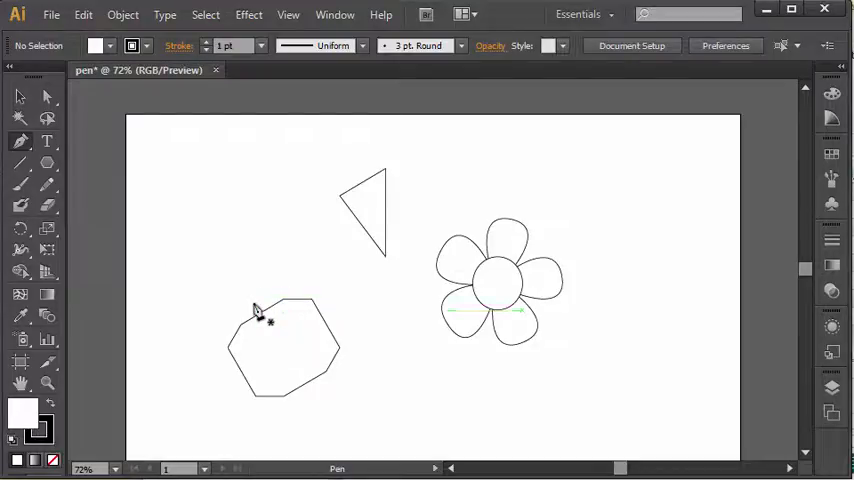
pyautogui.moveTo(20, 140)
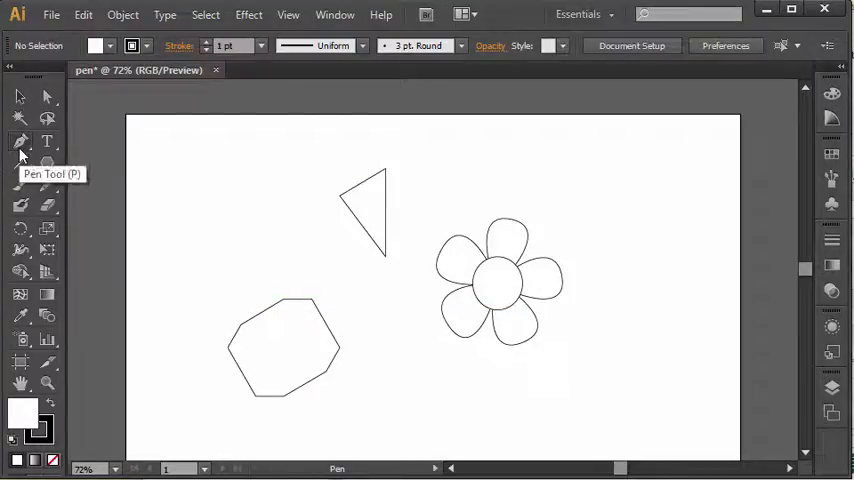
pyautogui.click(20, 140)
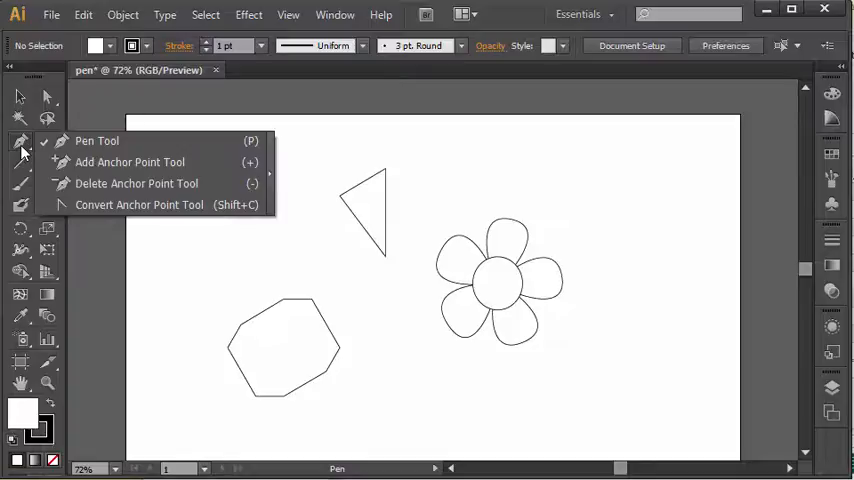
pyautogui.moveTo(90, 162)
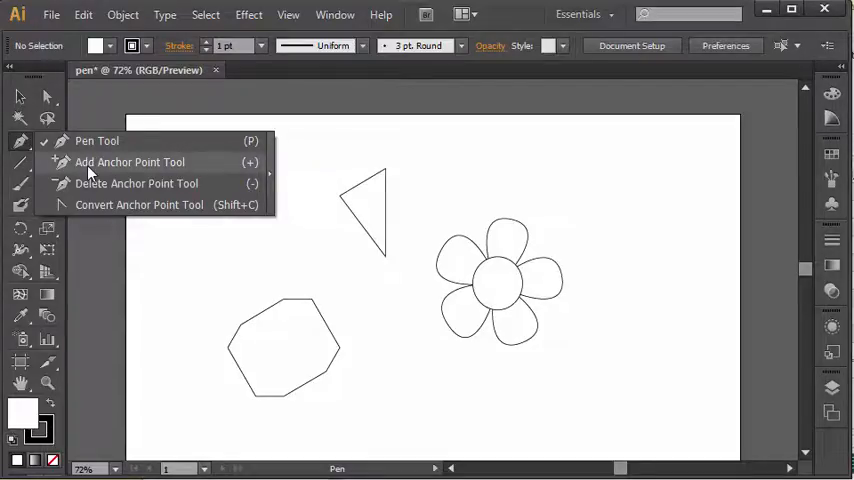
pyautogui.moveTo(76, 188)
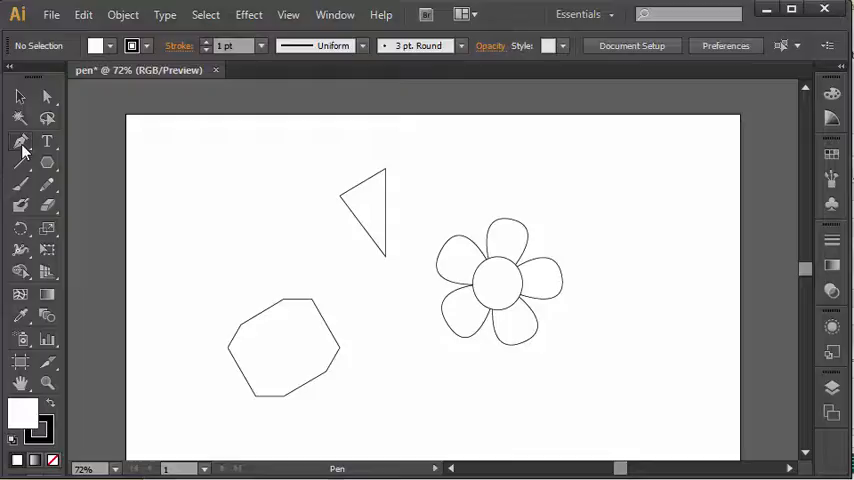
pyautogui.click(18, 96)
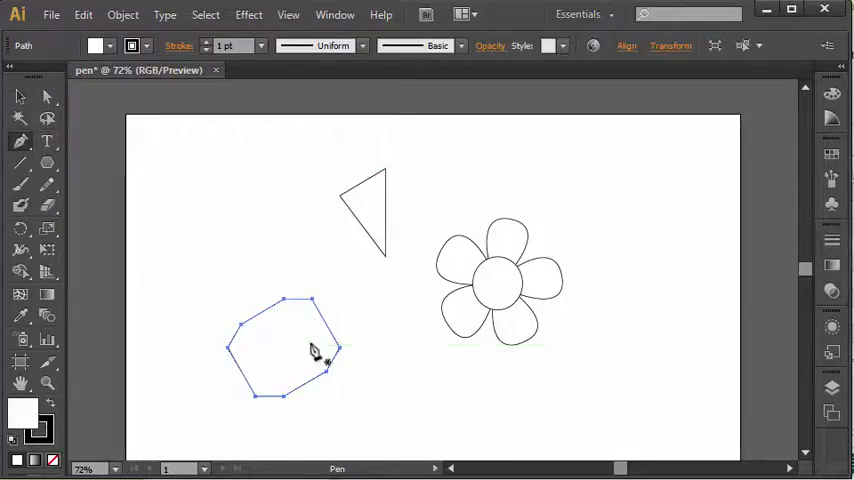
pyautogui.moveTo(284, 310)
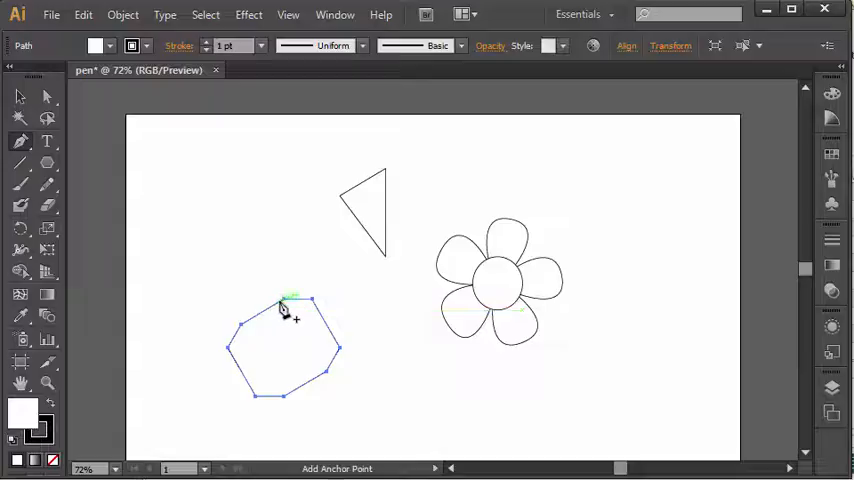